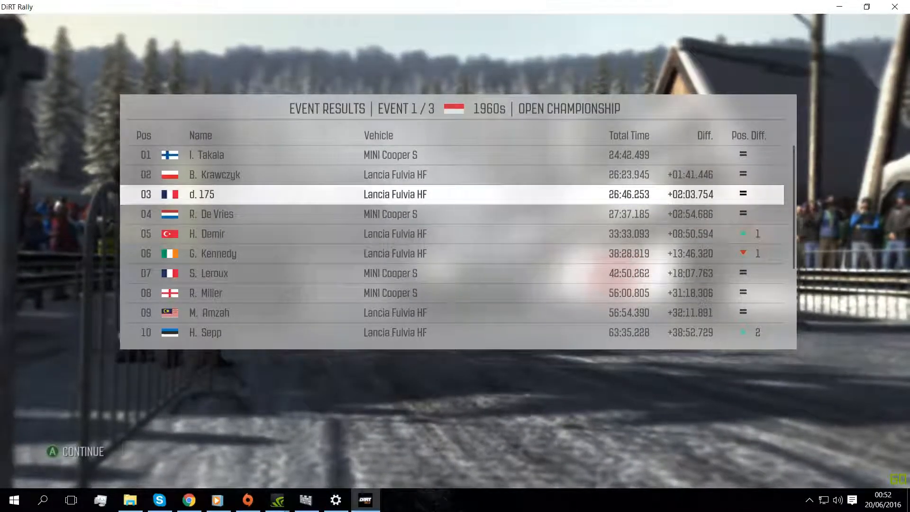
Step: Continue from the 1960s Open Championship results to the 30,105 CR rewards screen
click(83, 451)
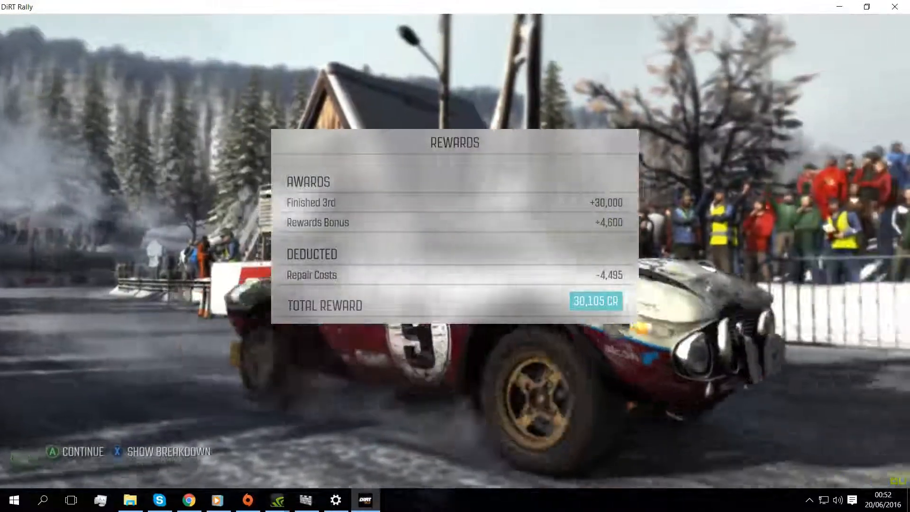